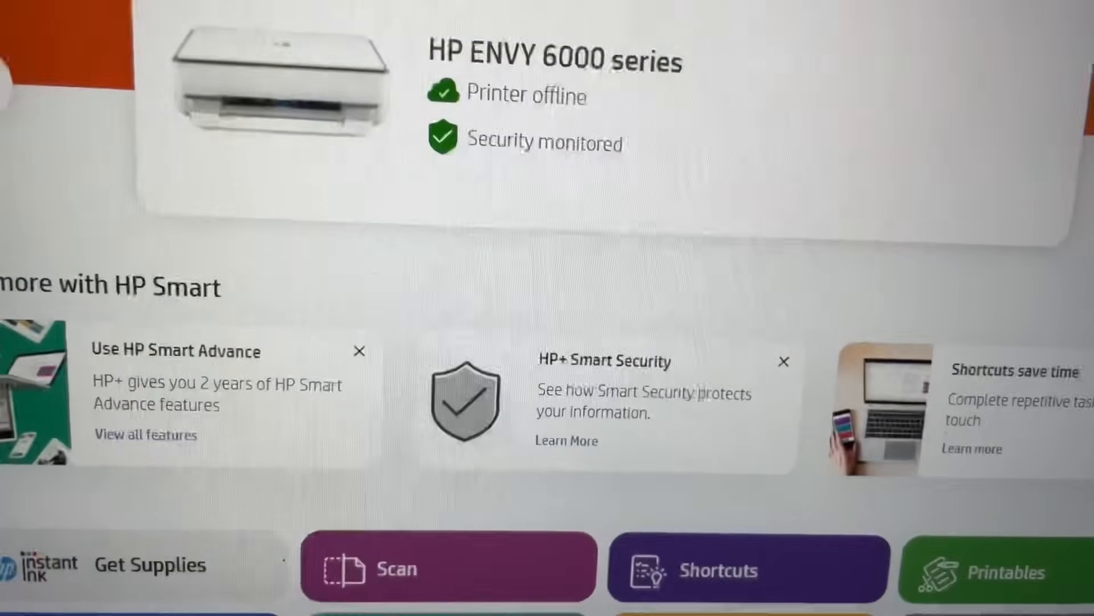
- Add a new printer and start setup for the found HP ENVY 6000 series
{"action": "scroll", "scroll_direction": "down", "scroll_amount": 3}
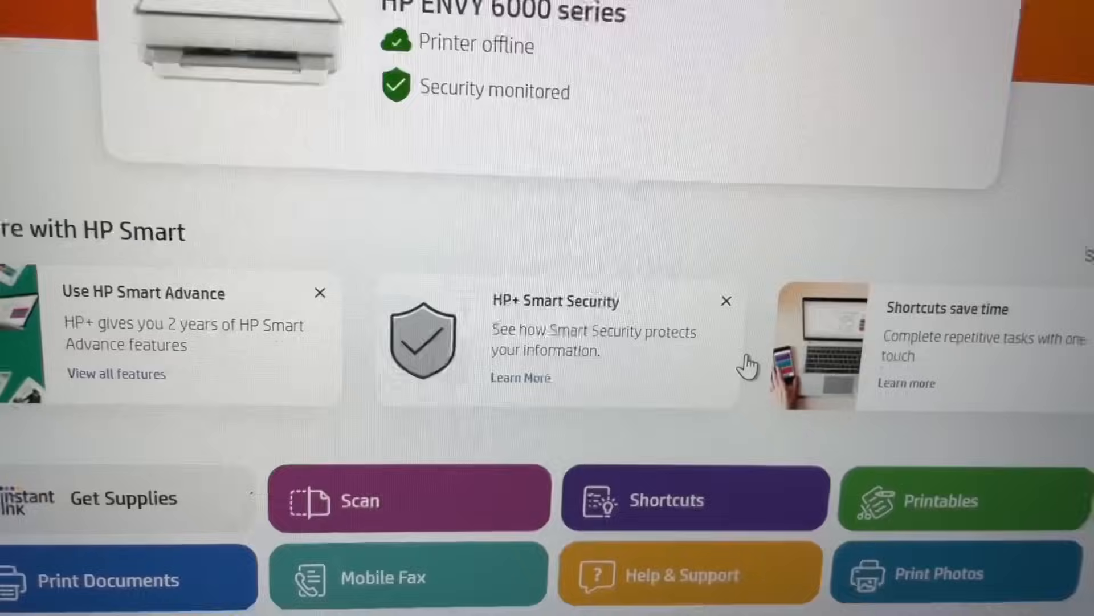
{"action": "scroll", "scroll_direction": "up", "scroll_amount": 3}
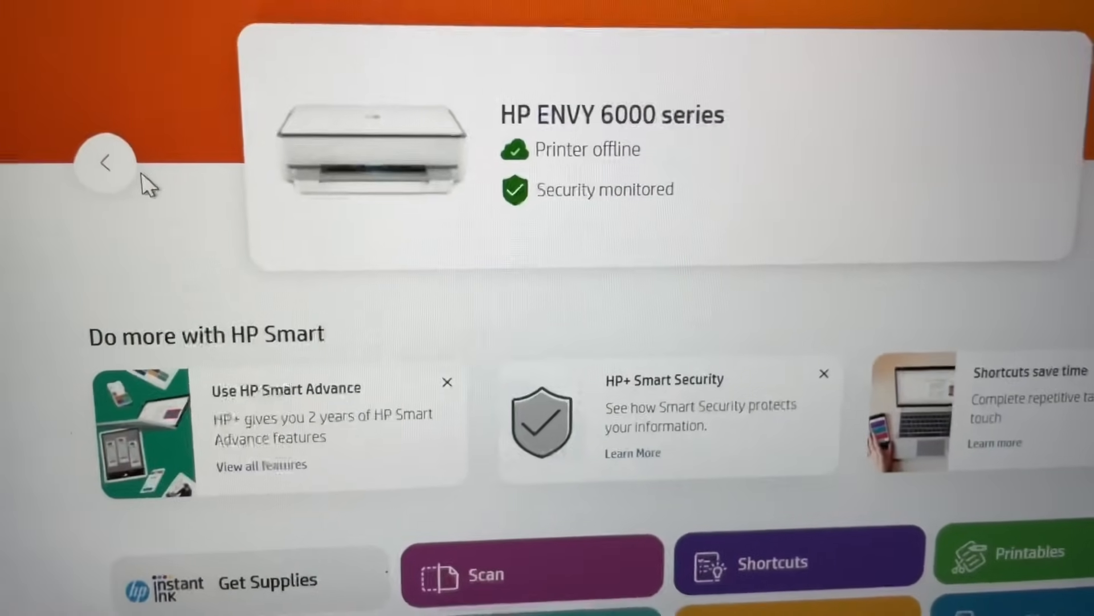
{"action": "left_click", "coordinate": [106, 162]}
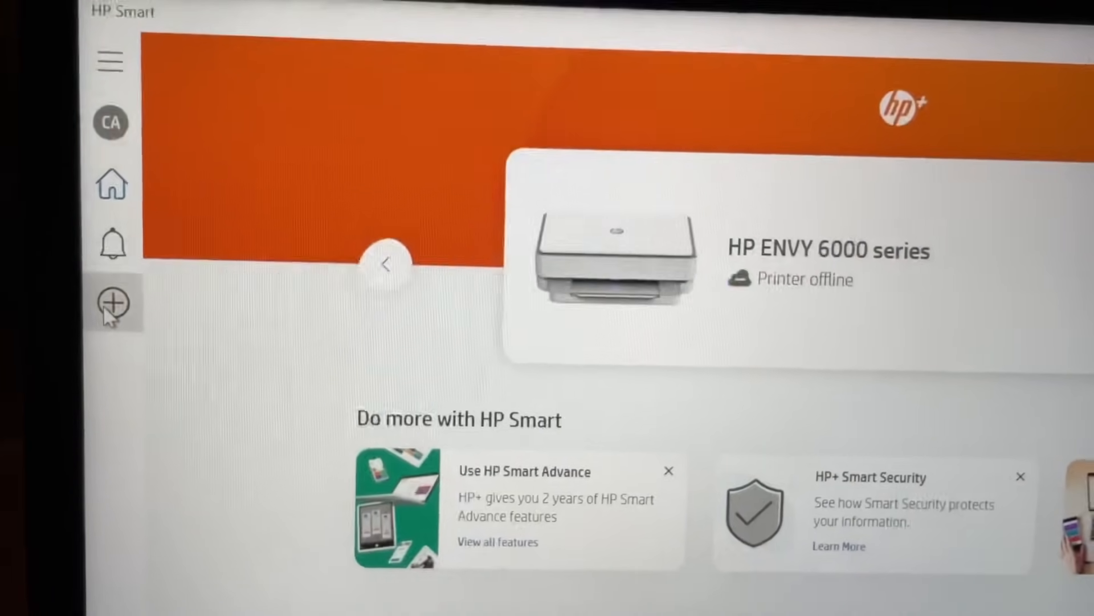
{"action": "left_click", "coordinate": [111, 304]}
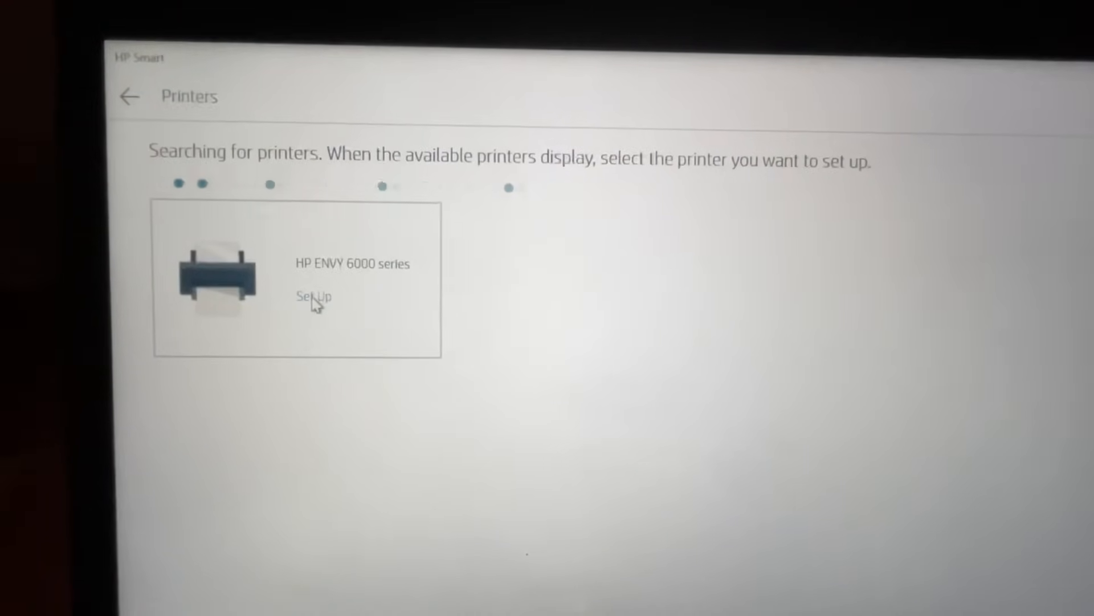
{"action": "left_click", "coordinate": [312, 296]}
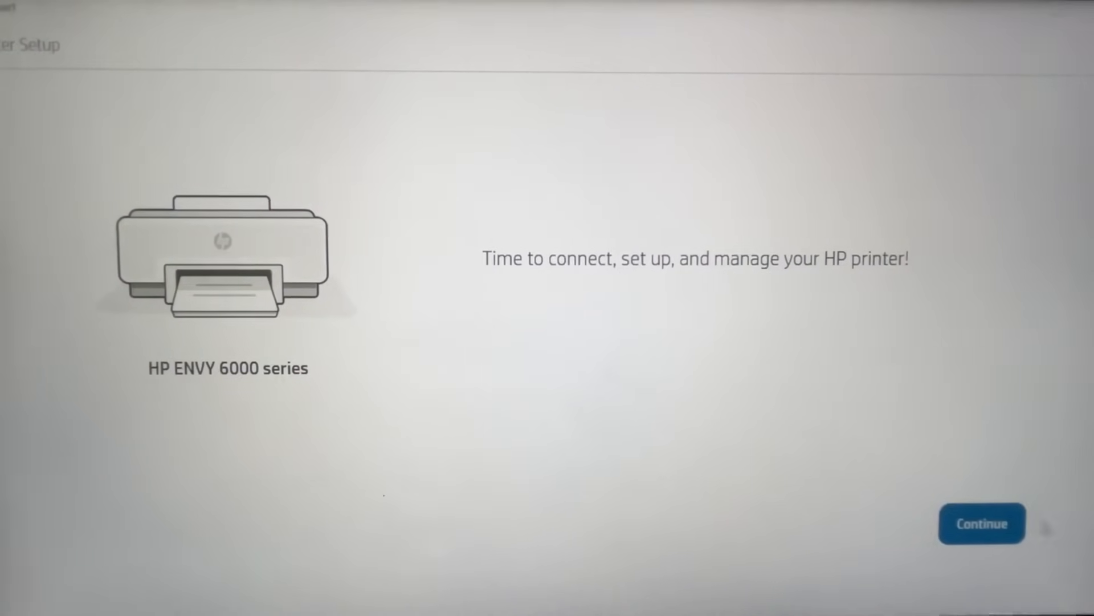
- Continue past the Printer Setup welcome screen to the Wi-Fi connection step
{"action": "left_click", "coordinate": [982, 523]}
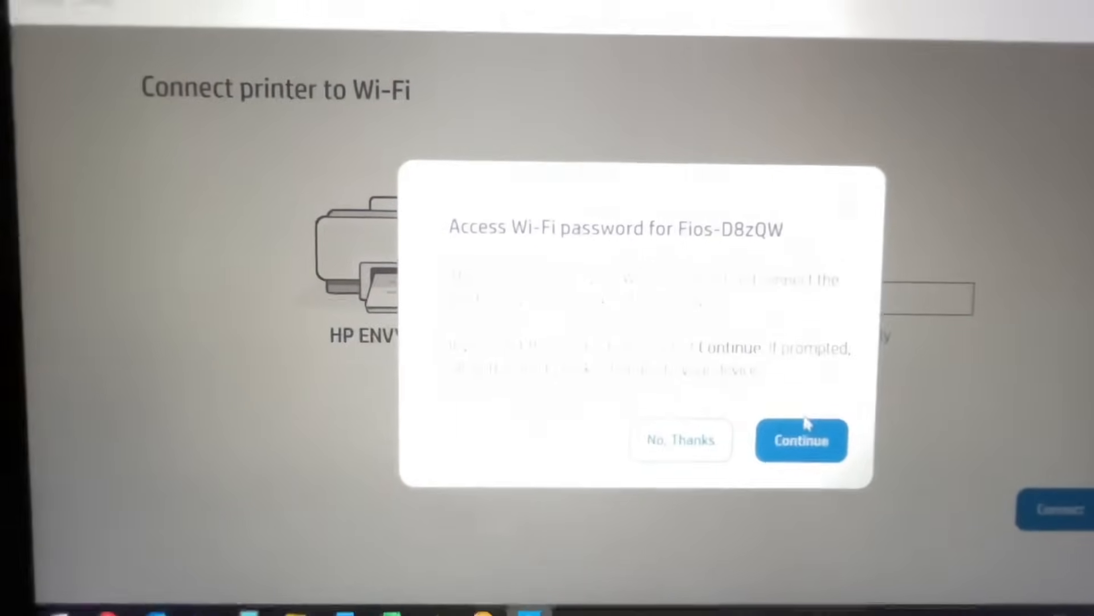
- Allow HP Smart to use the Fios-D8zQW Wi-Fi password so the printer connects
{"action": "left_click", "coordinate": [802, 441]}
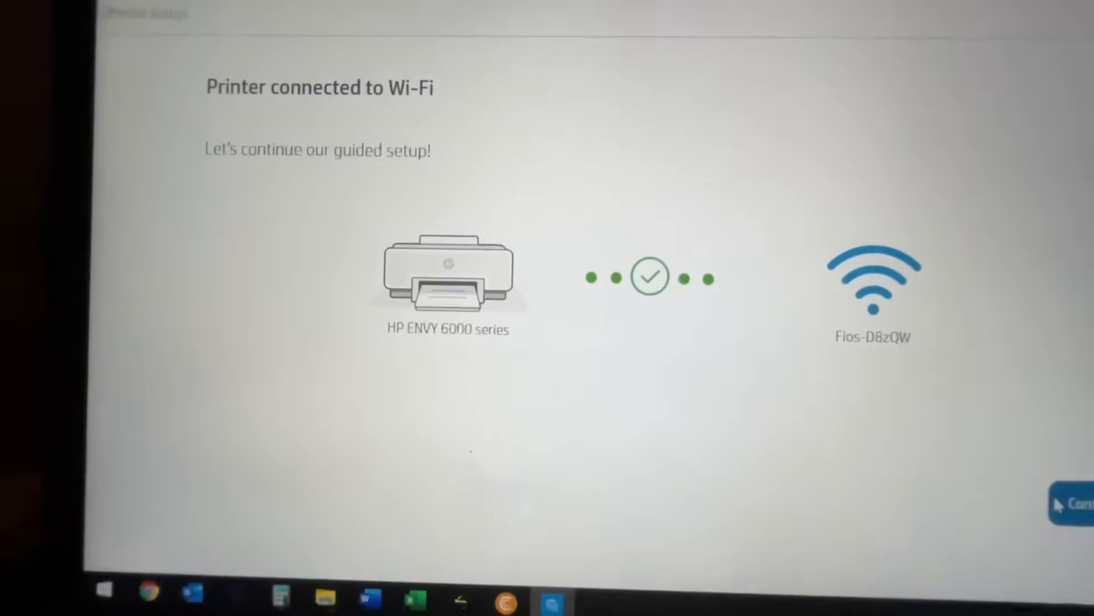
- Continue from the Printer connected screen to the printer's Reports page
{"action": "left_click", "coordinate": [1075, 503]}
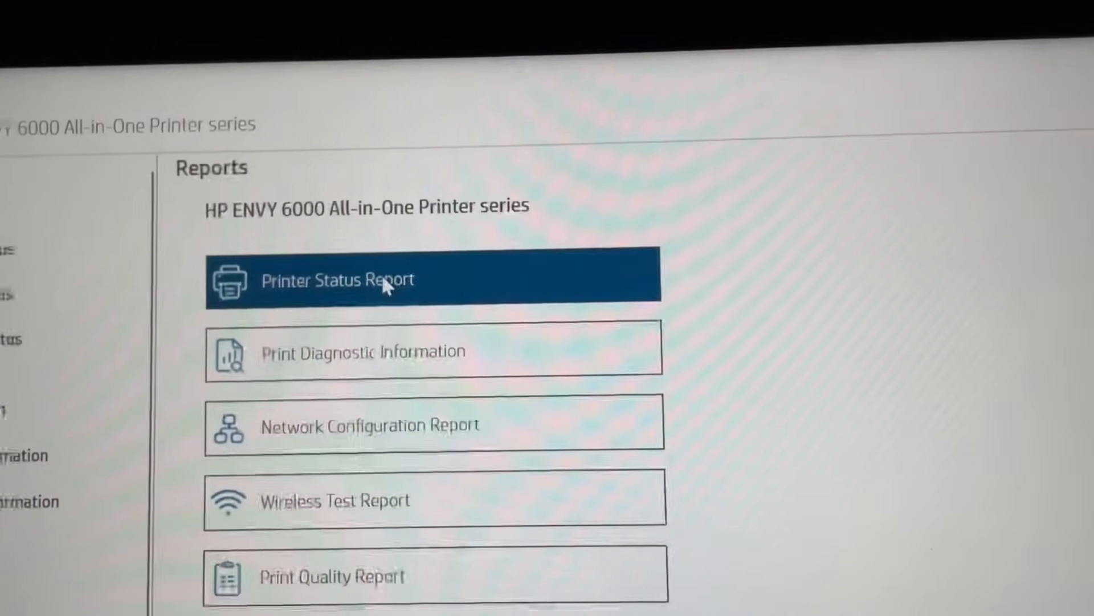
- Print the Printer Status Report from the Reports list
{"action": "left_click", "coordinate": [384, 279]}
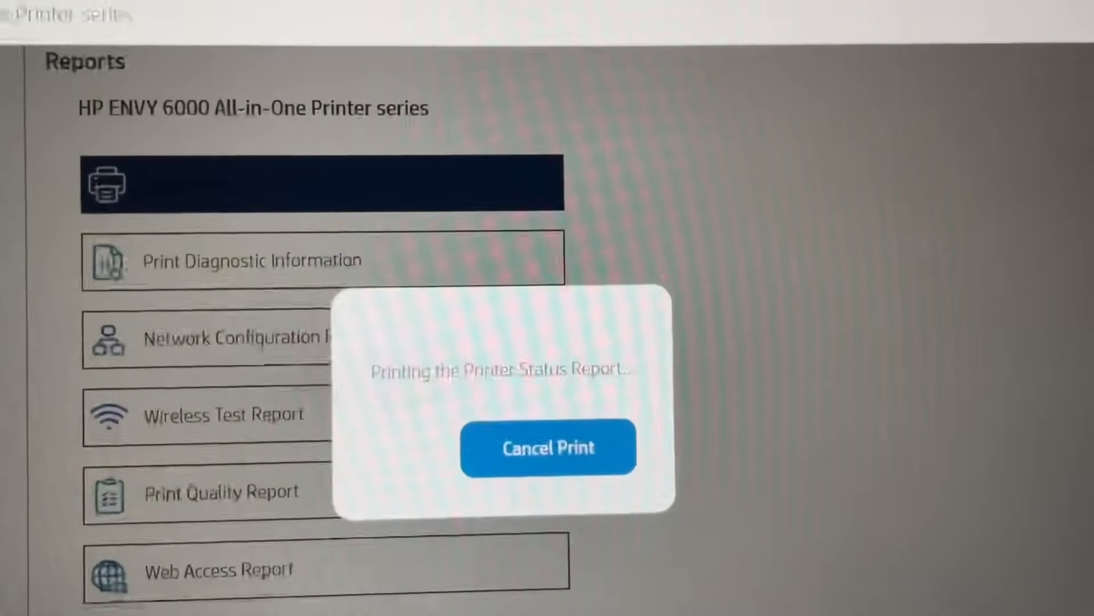
{"action": "left_click", "coordinate": [547, 448]}
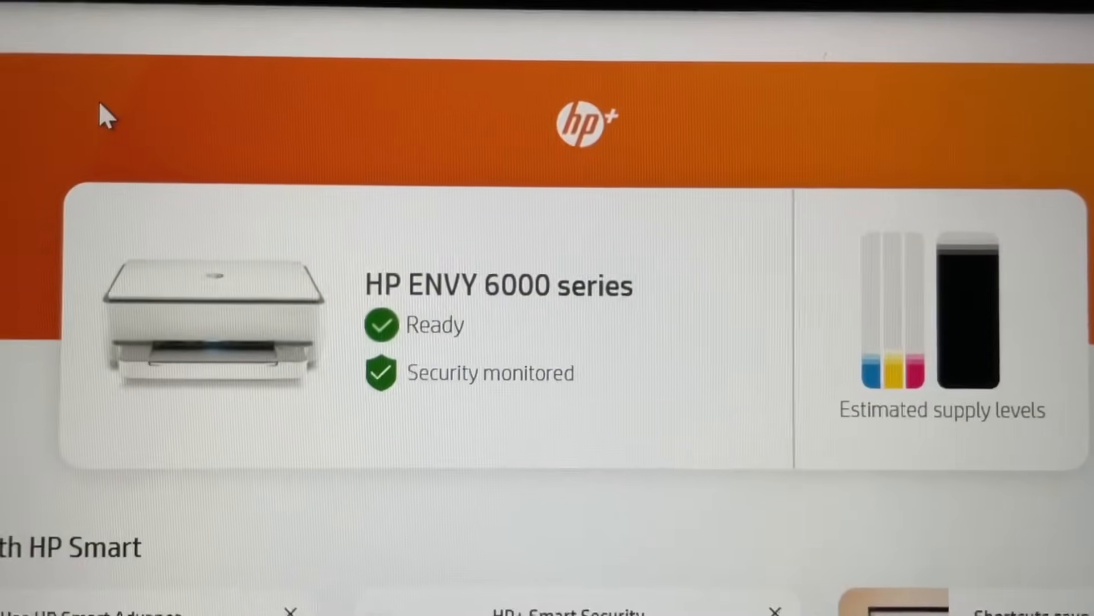